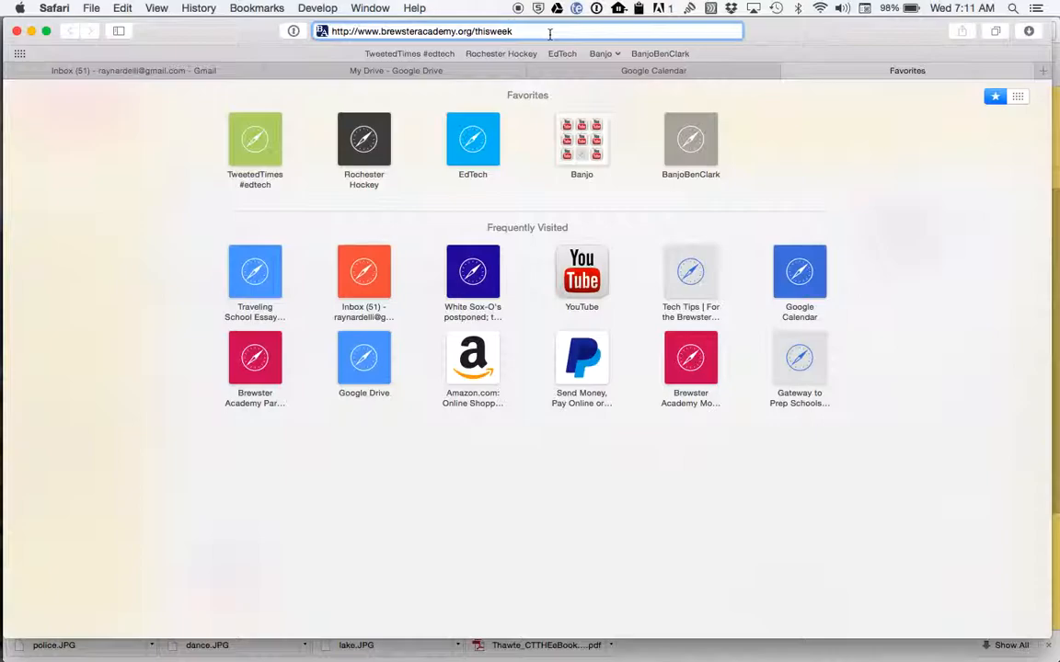
- Load brewsteracademy.org/thisweek and scroll through the This Week at BA page
key(Return)
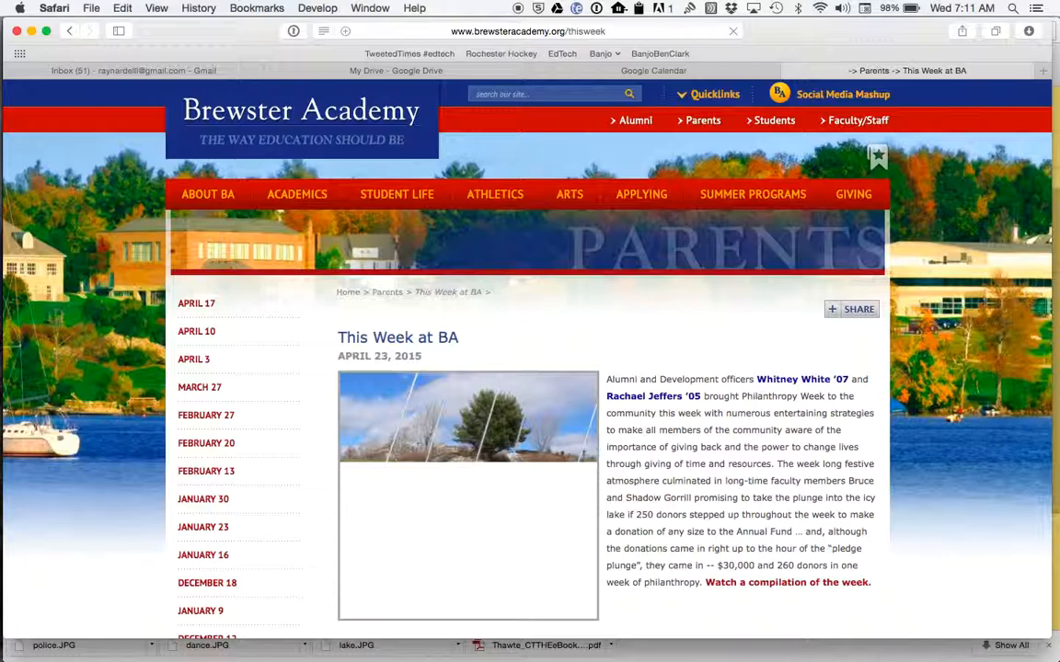
scroll(down, 3)
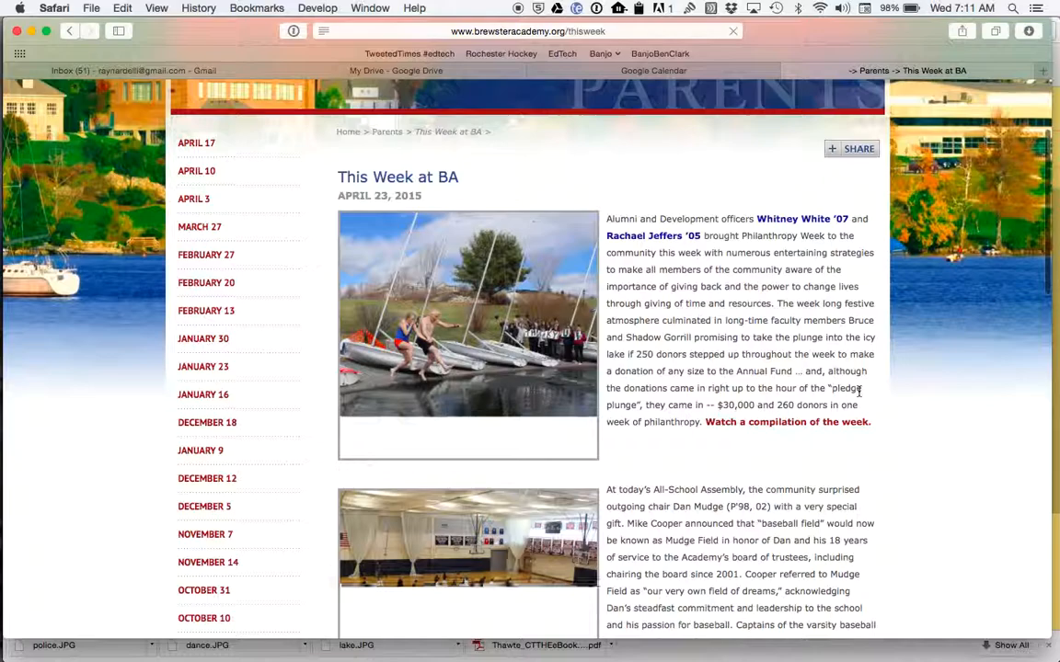
scroll(up, 3)
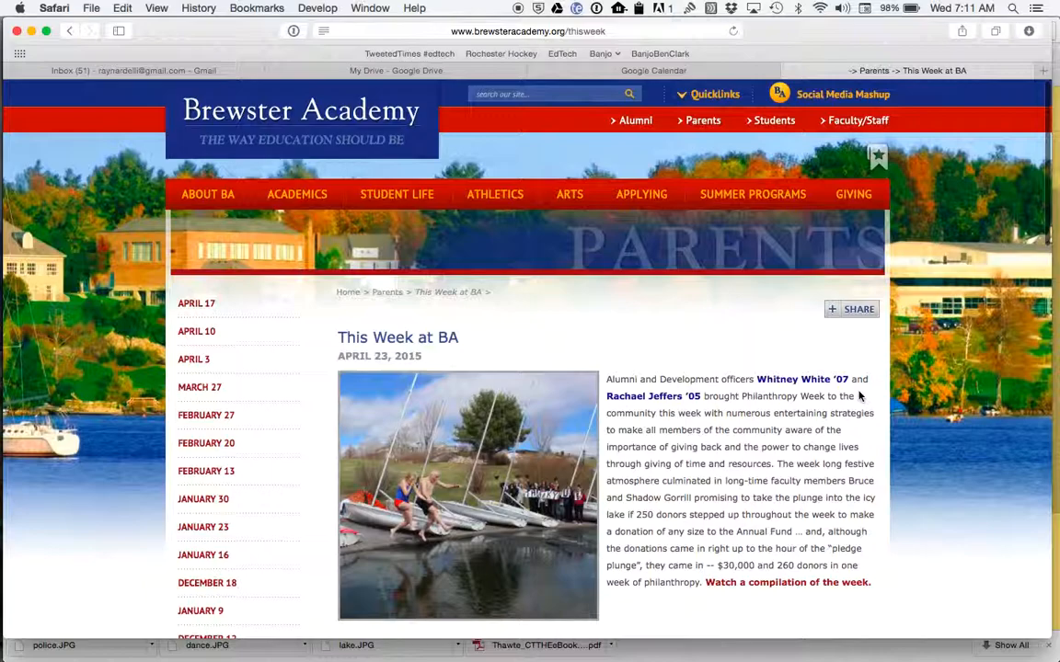
mouse_move(501, 501)
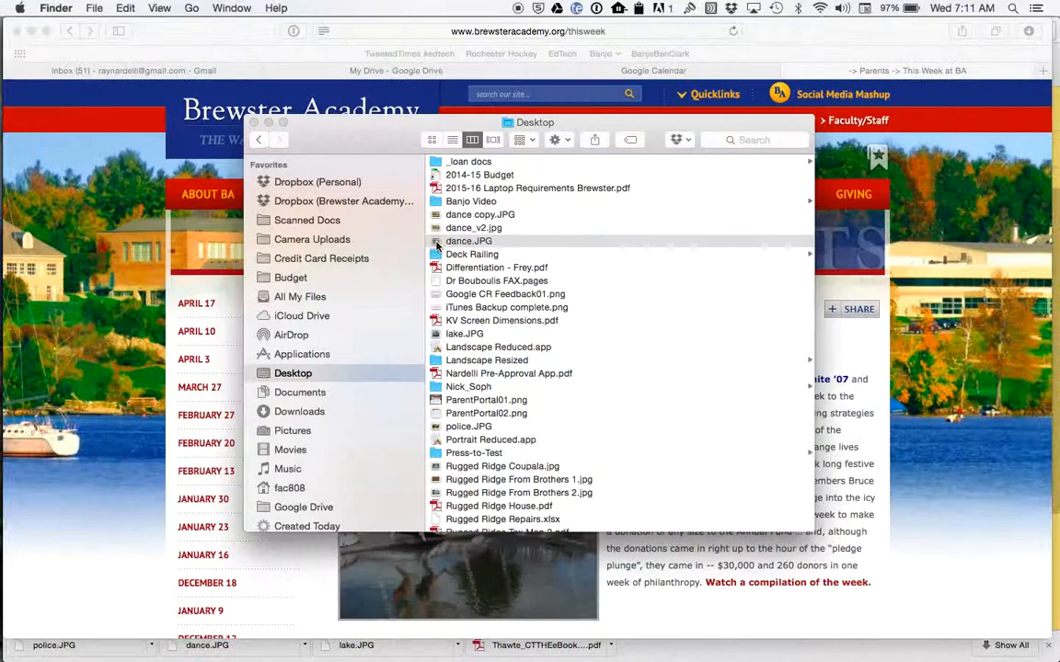
- Select dance.JPG on the Desktop and bring it into Photoshop as a document
click(470, 240)
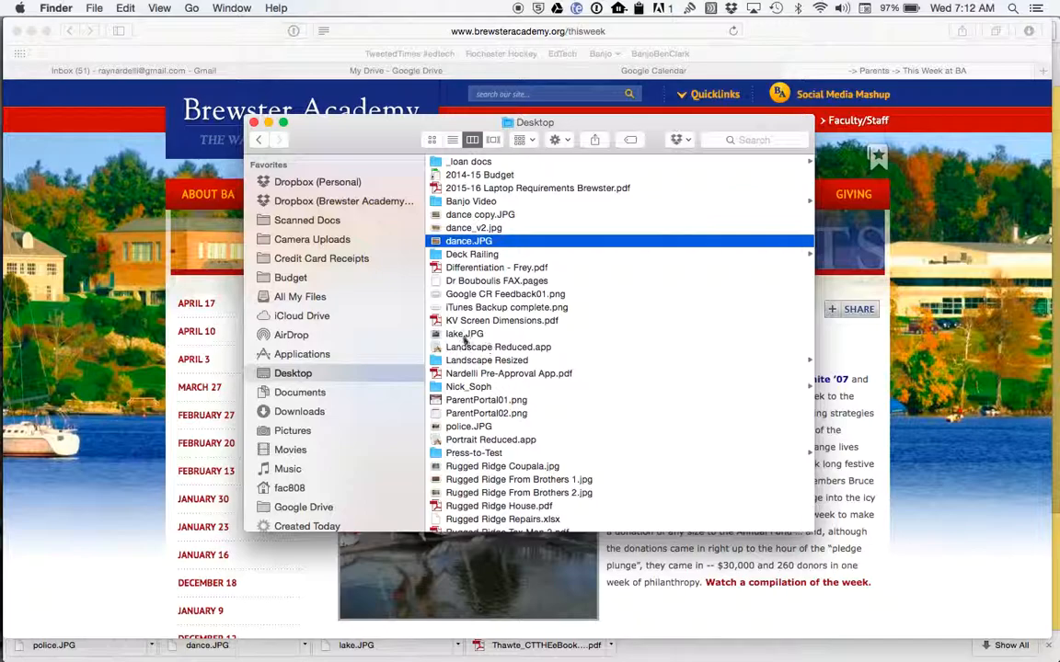
click(464, 333)
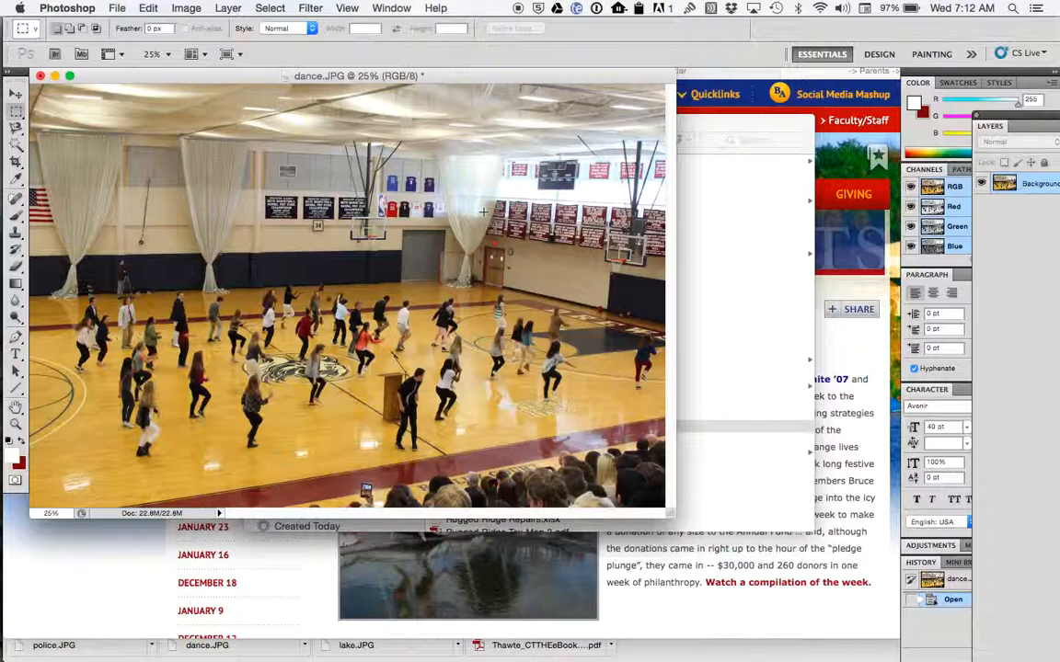
- Start File > Save for Web & Devices on dance.JPG, reaching the large-image warning
click(118, 8)
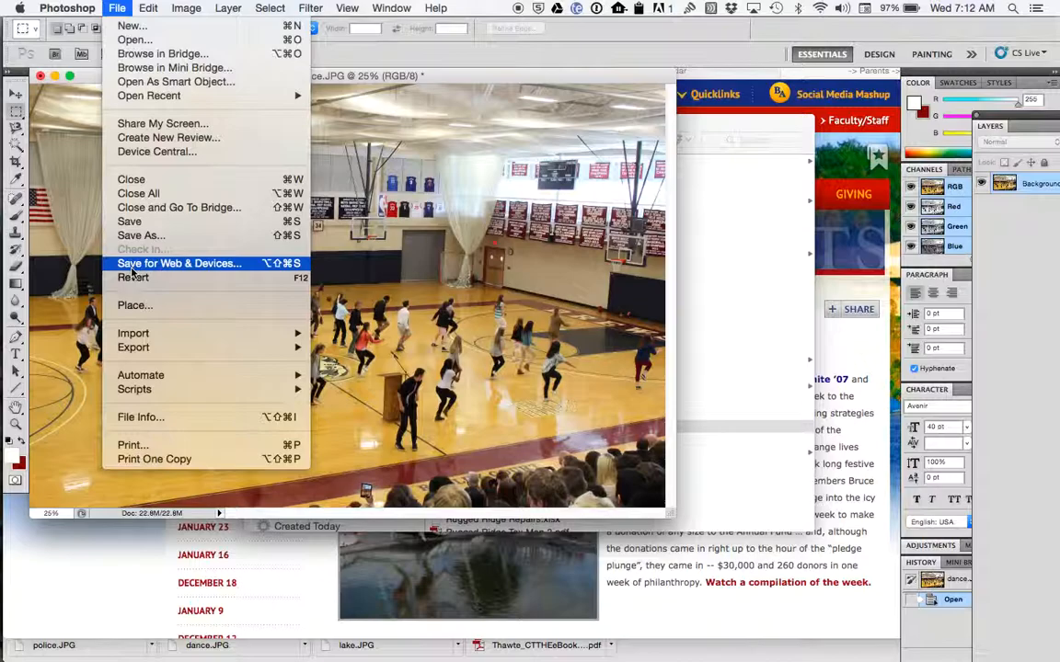
click(180, 263)
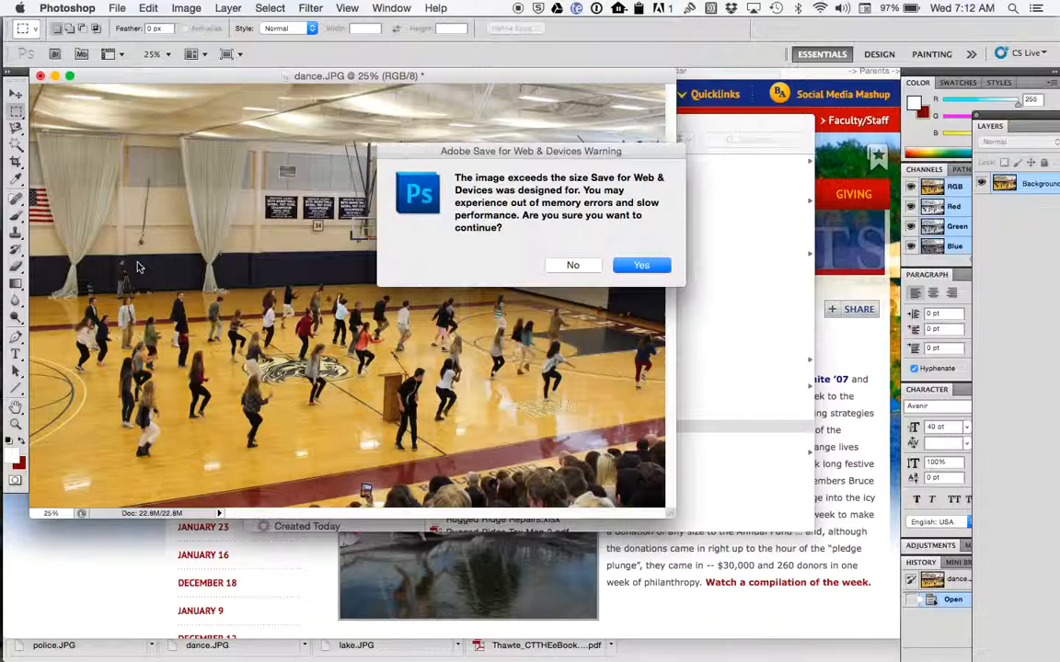
mouse_move(541, 257)
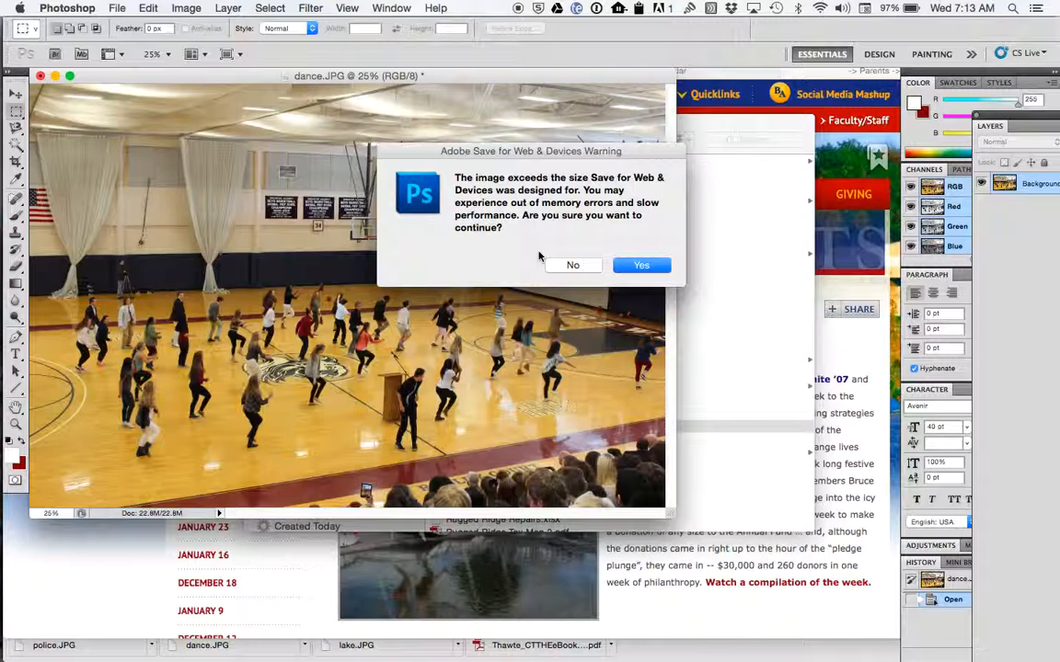
mouse_move(640, 265)
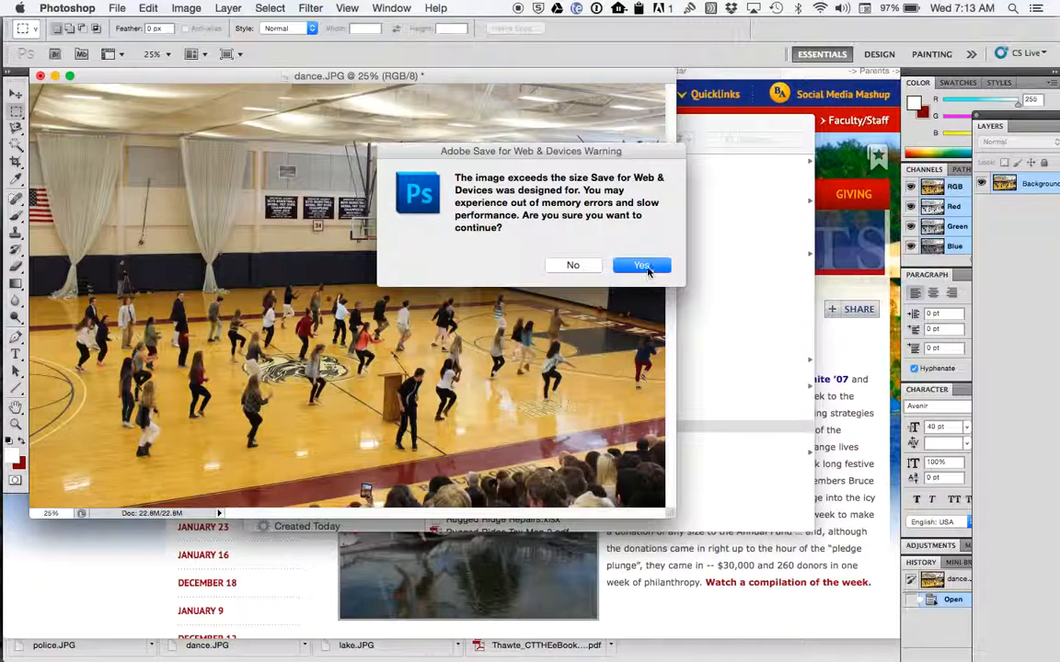
- Continue past the warning and keep the JPEG High (quality 60, 1.232M) preset in 2-Up view
click(640, 265)
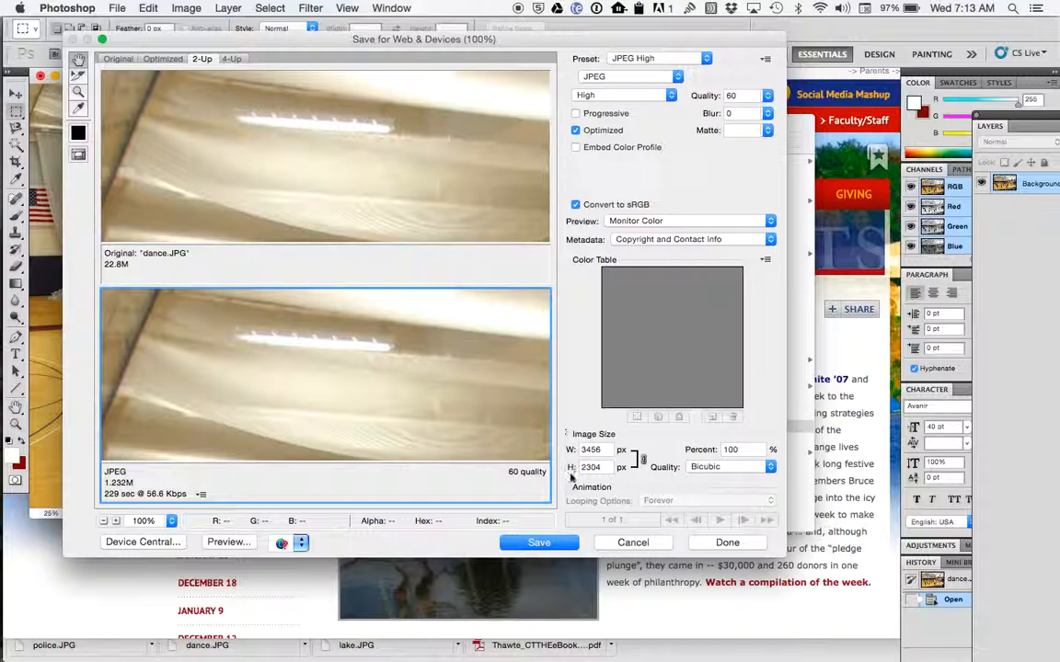
mouse_move(591, 449)
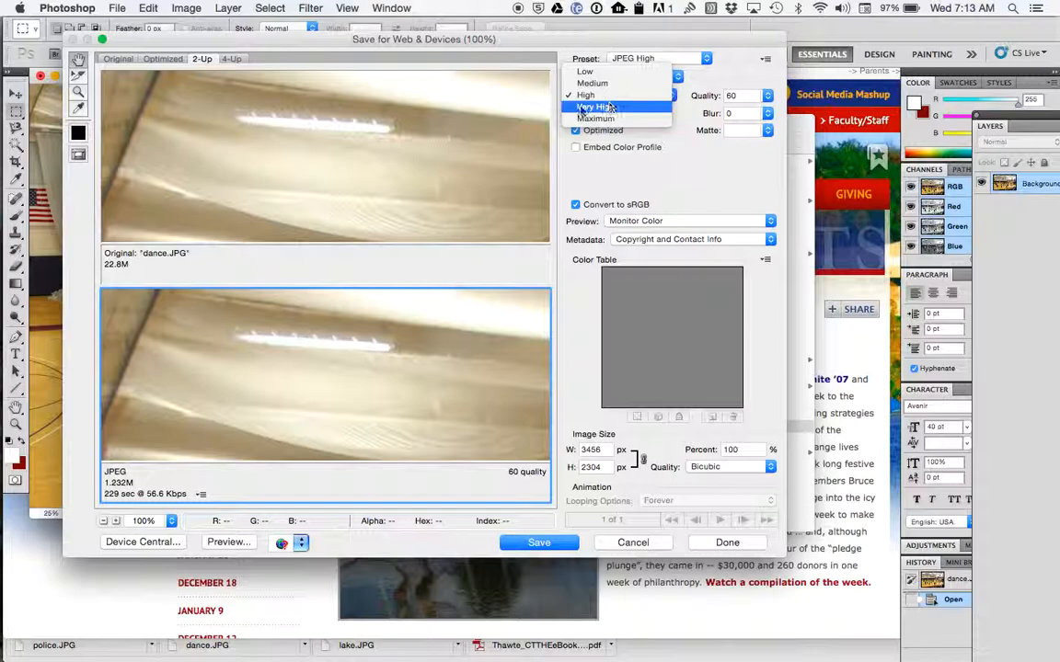
click(585, 96)
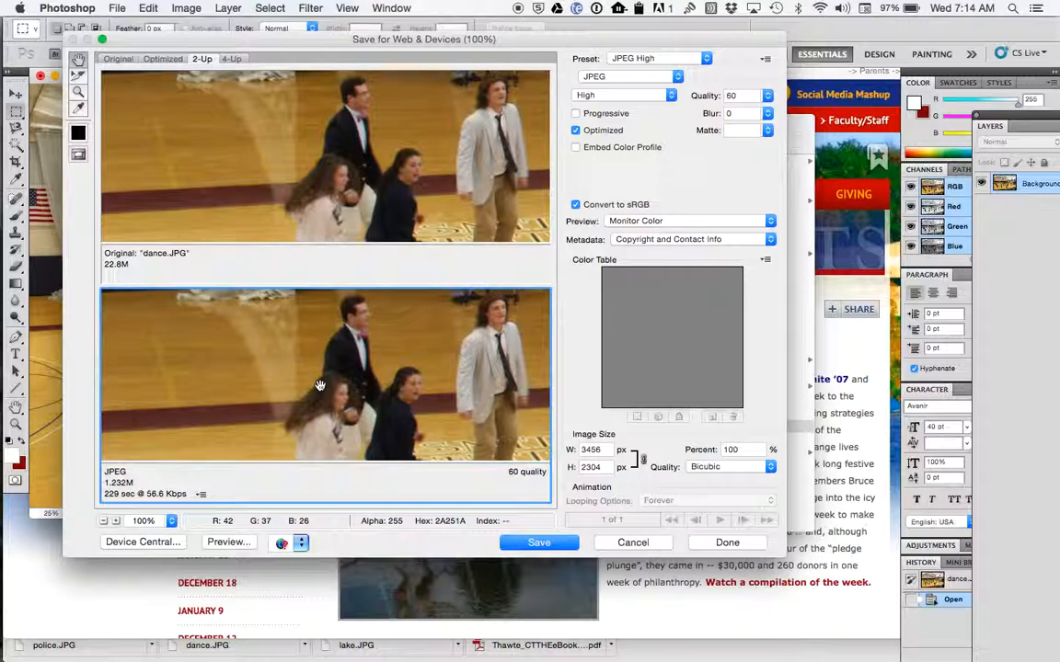
mouse_move(129, 482)
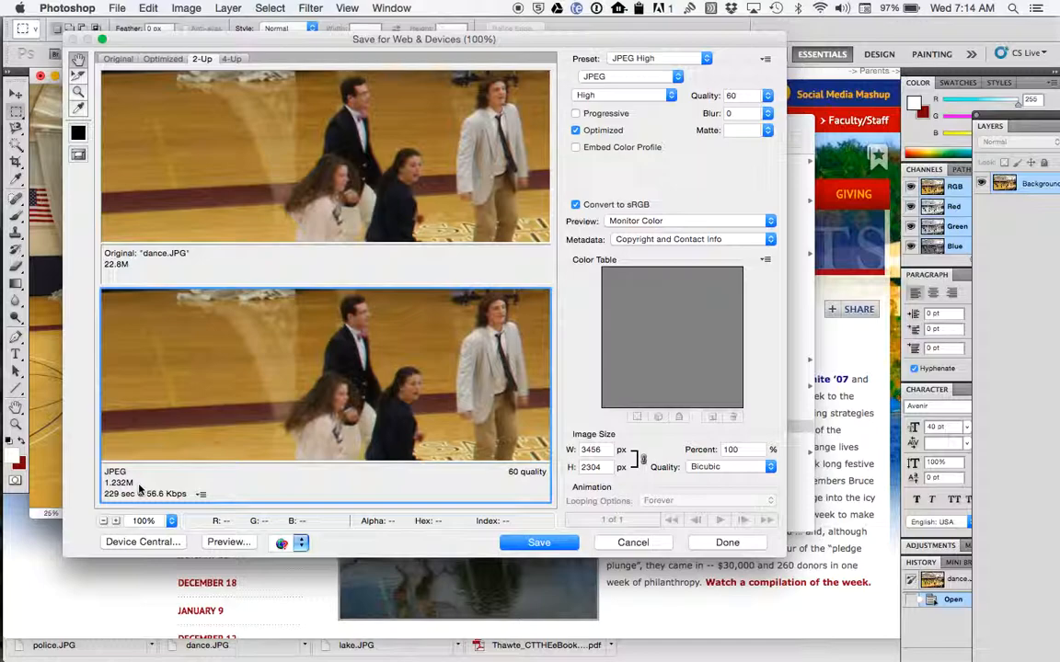
- Compare Low and Very High quality previews, settle on JPEG High and start saving dance.jpg
click(626, 96)
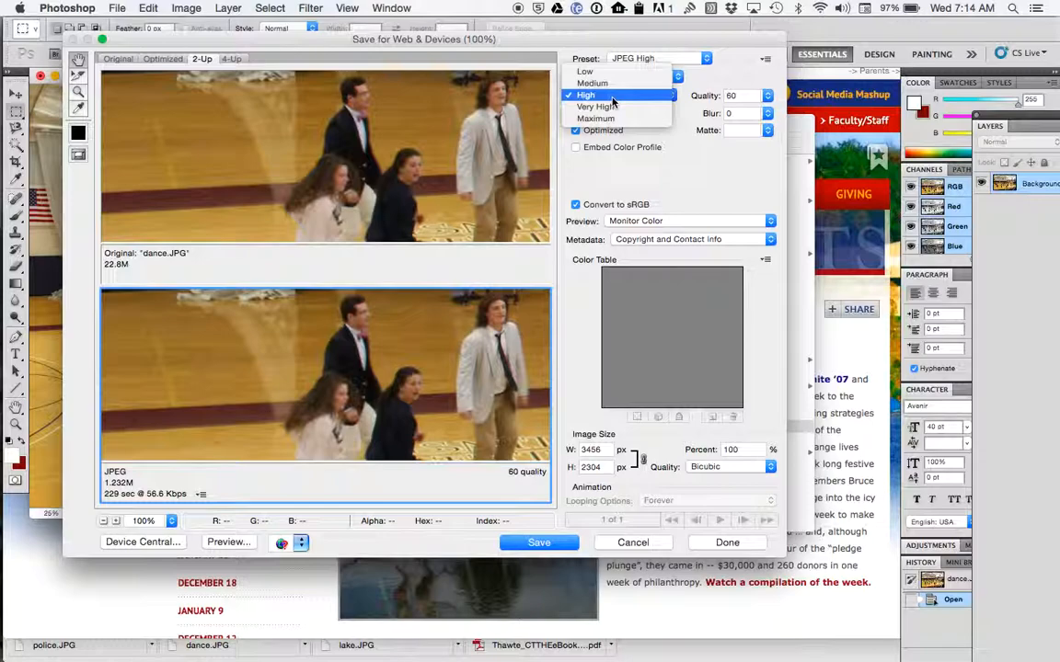
click(585, 96)
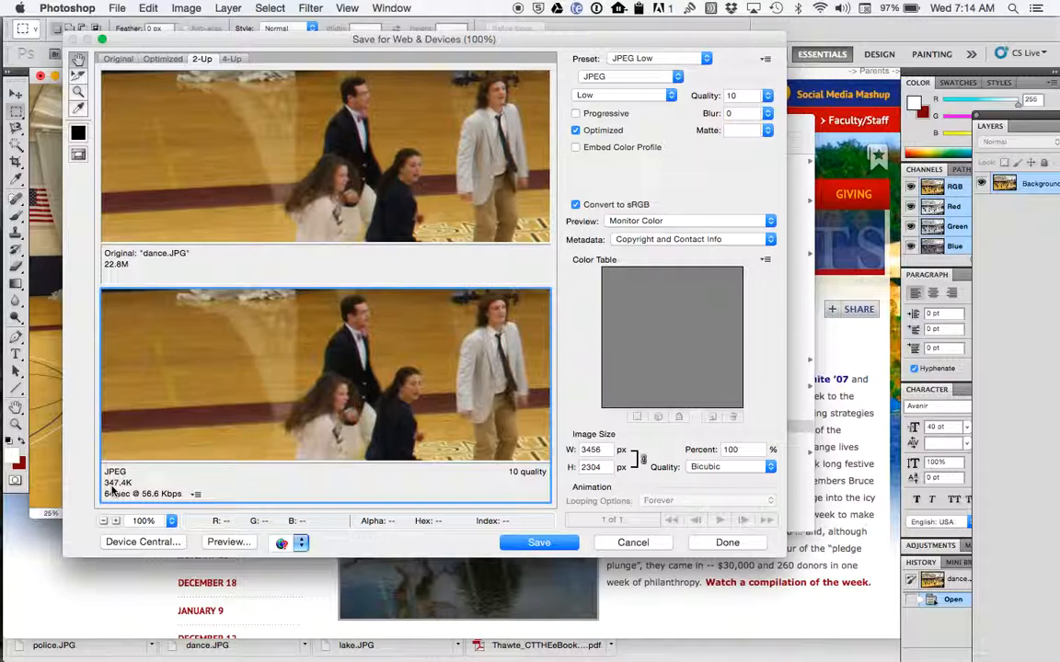
mouse_move(368, 405)
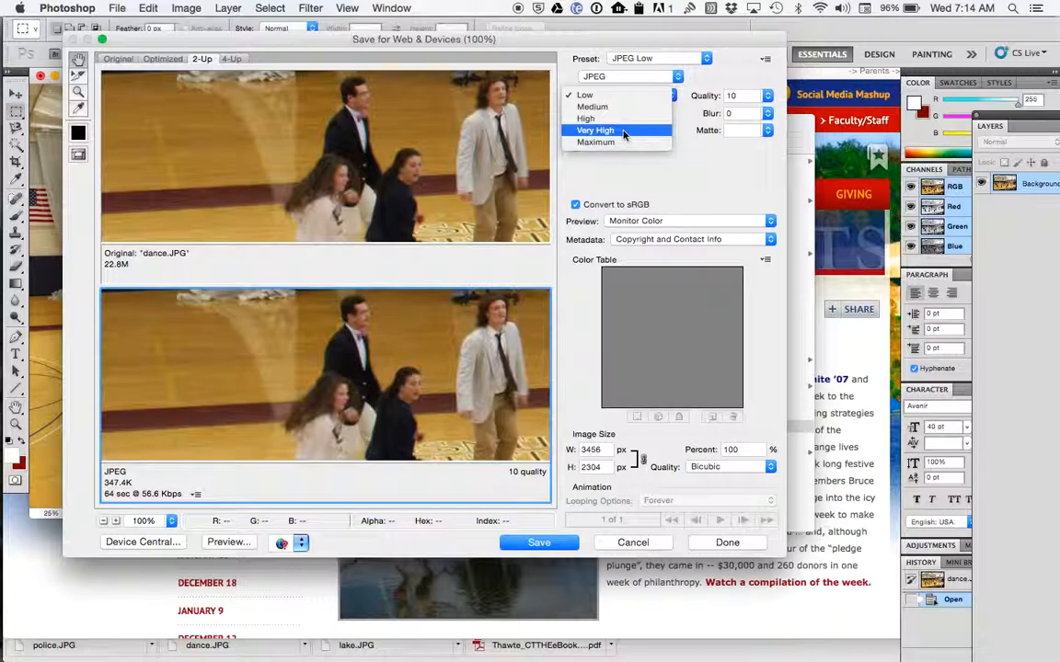
click(596, 129)
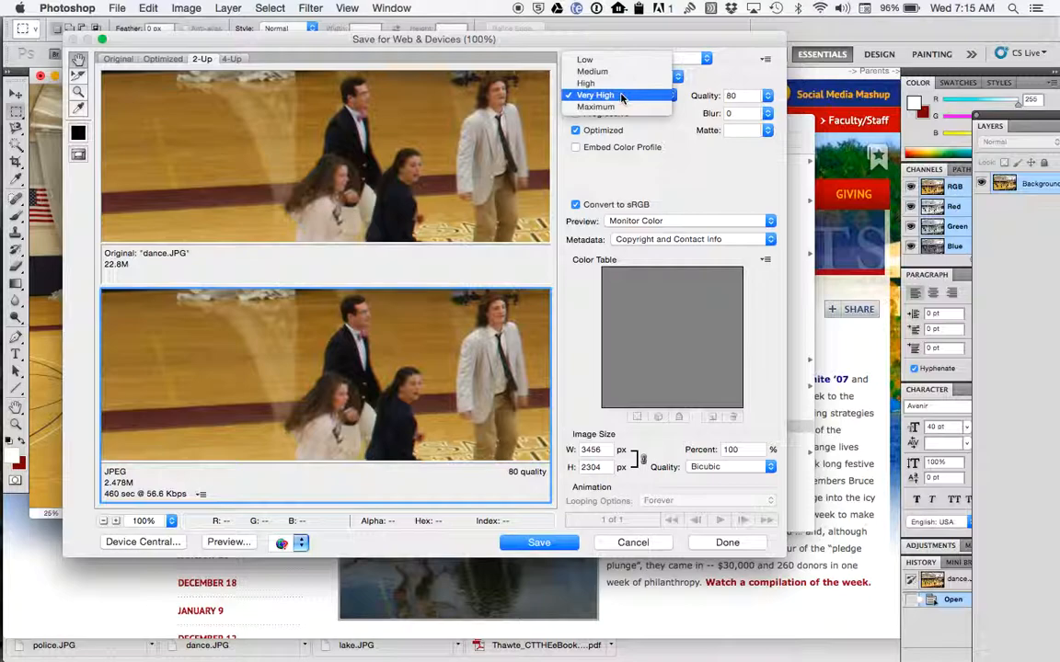
click(585, 83)
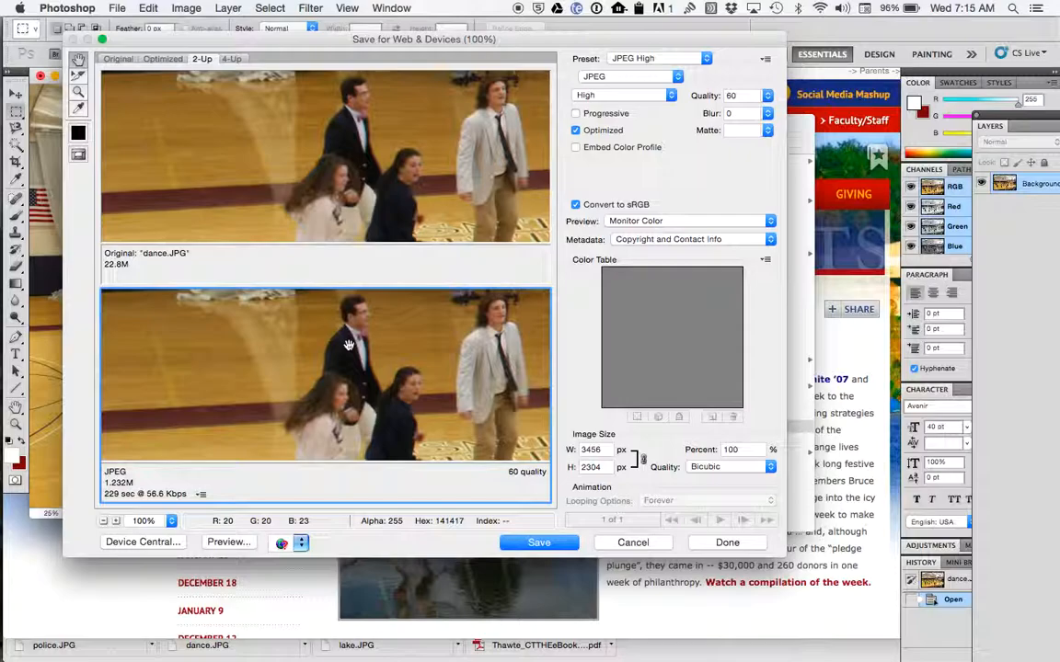
click(538, 541)
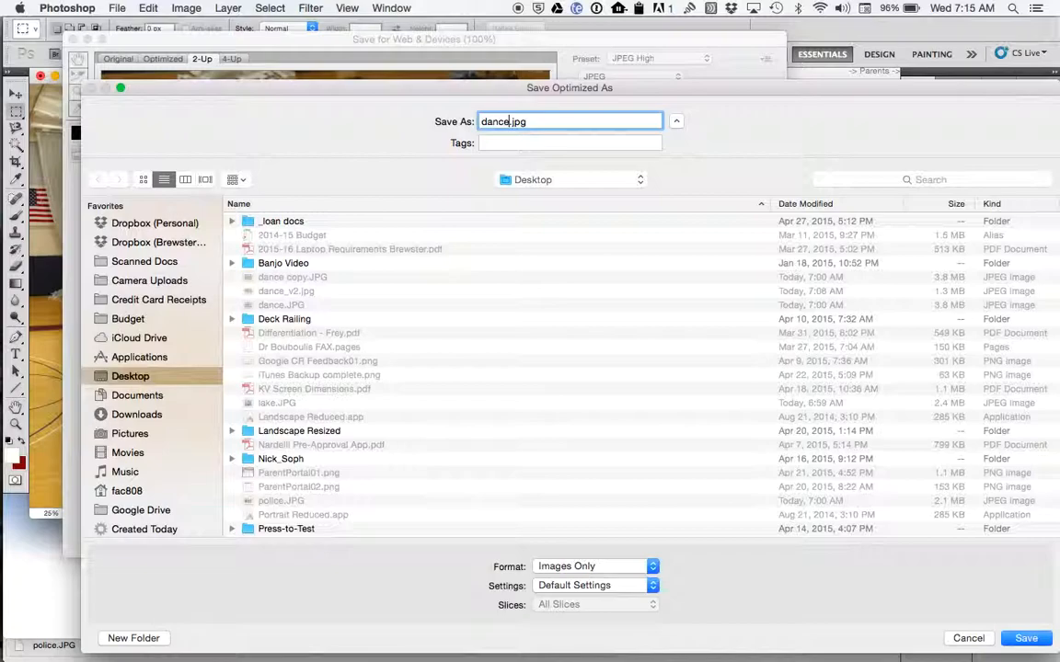
- Cancel saving the full-size optimized copy and return to the dance.JPG window
click(1025, 637)
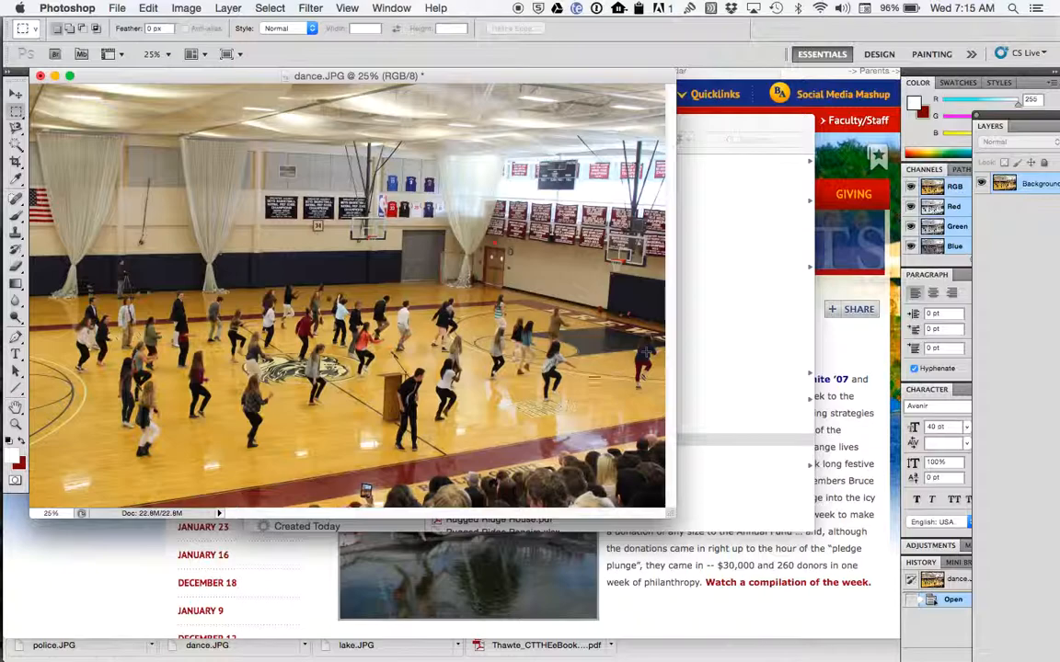
click(185, 7)
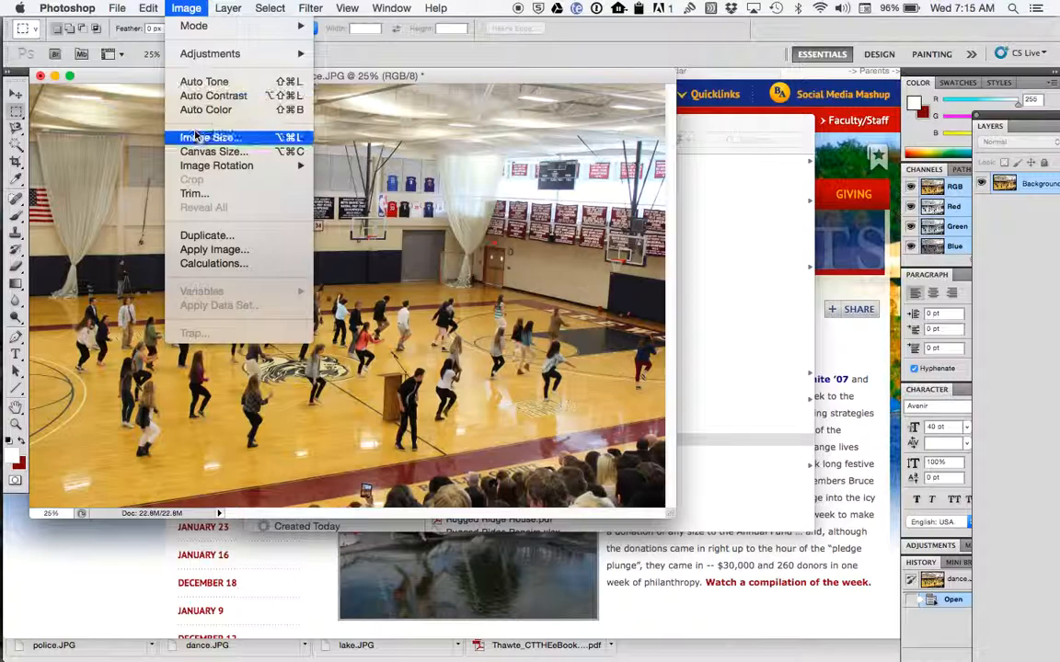
- Resize dance.JPG to 1000 px wide (667 px high) via Image Size with proportions constrained
click(210, 136)
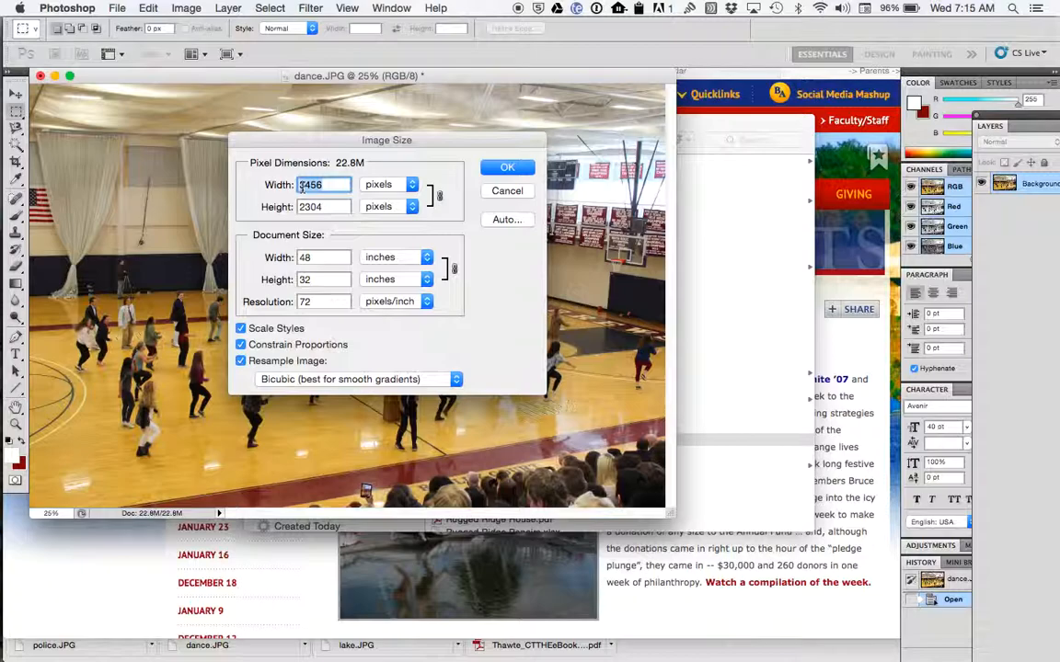
text(1000)
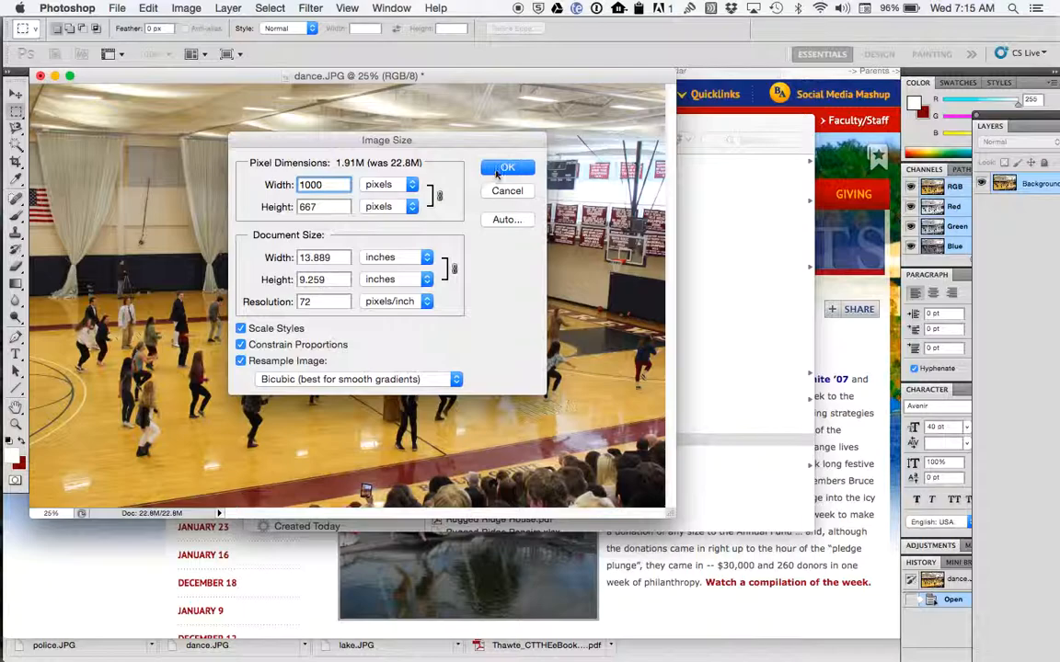
click(508, 168)
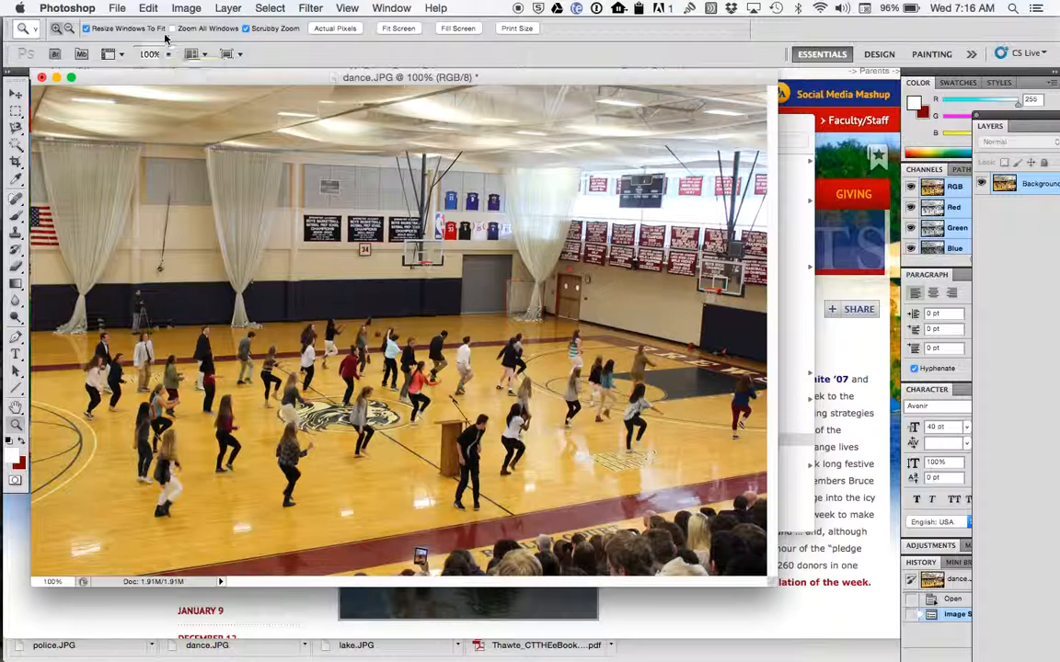
- Start Save for Web & Devices on the resized 1000-pixel dance.JPG
click(117, 7)
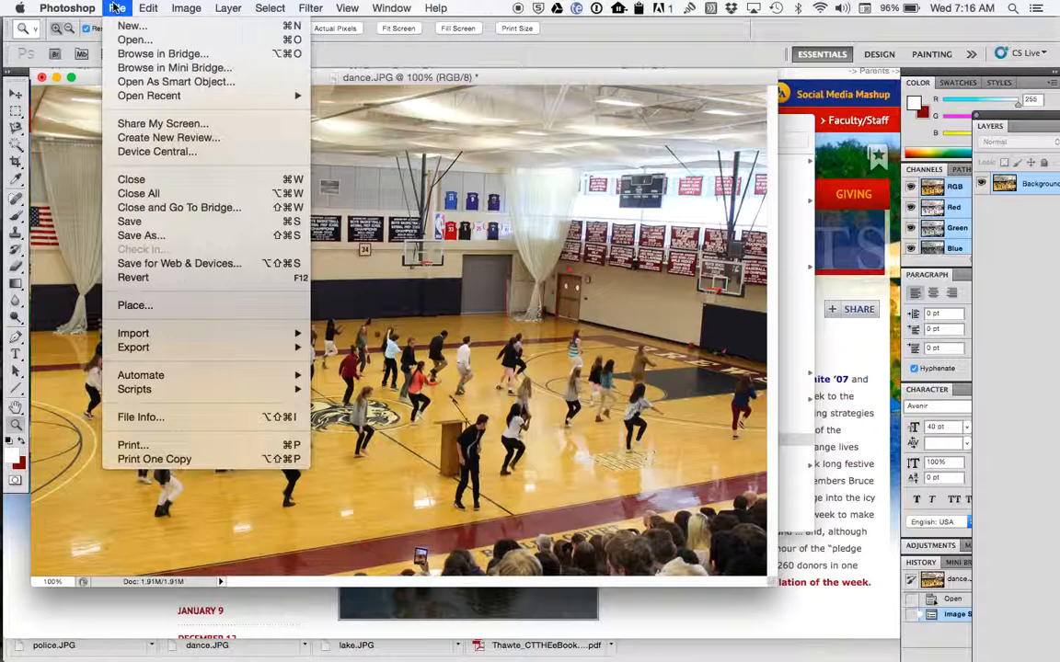
mouse_move(178, 264)
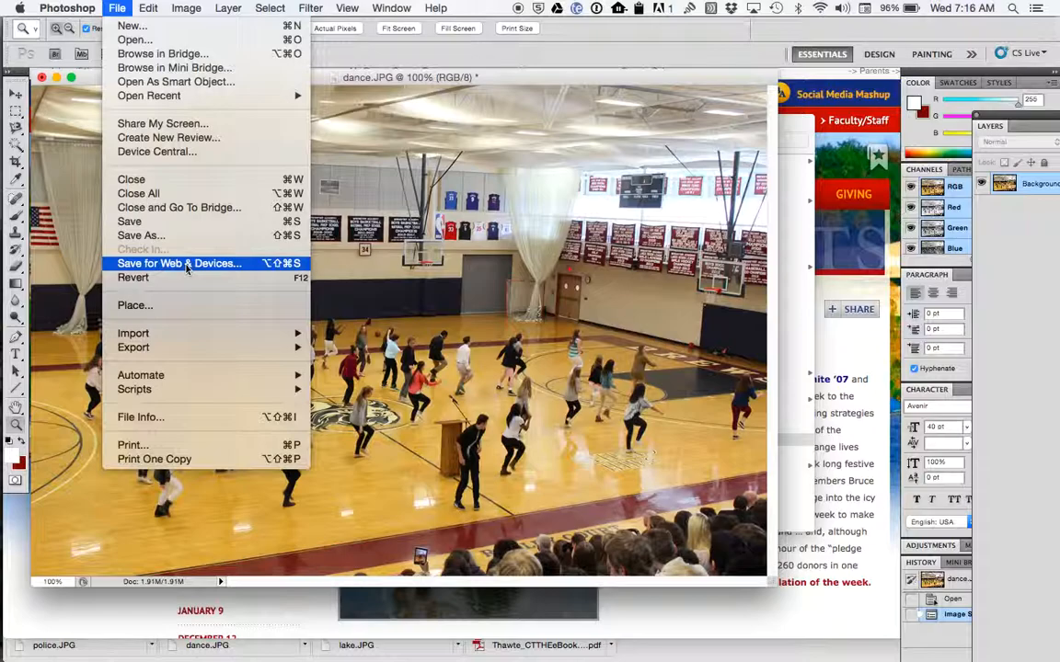
click(179, 265)
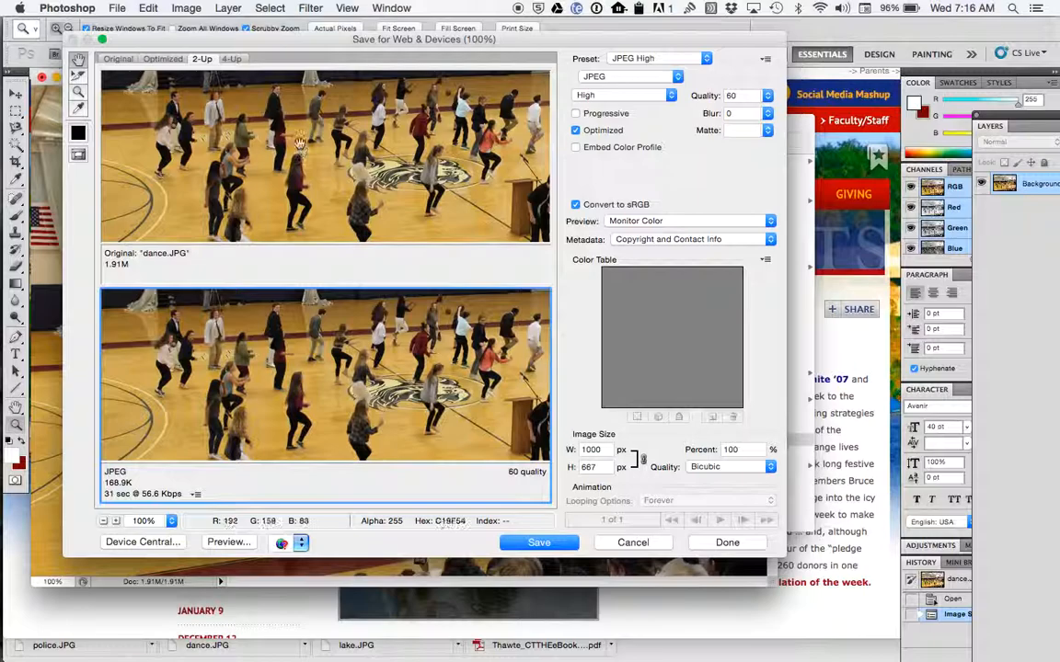
mouse_move(107, 493)
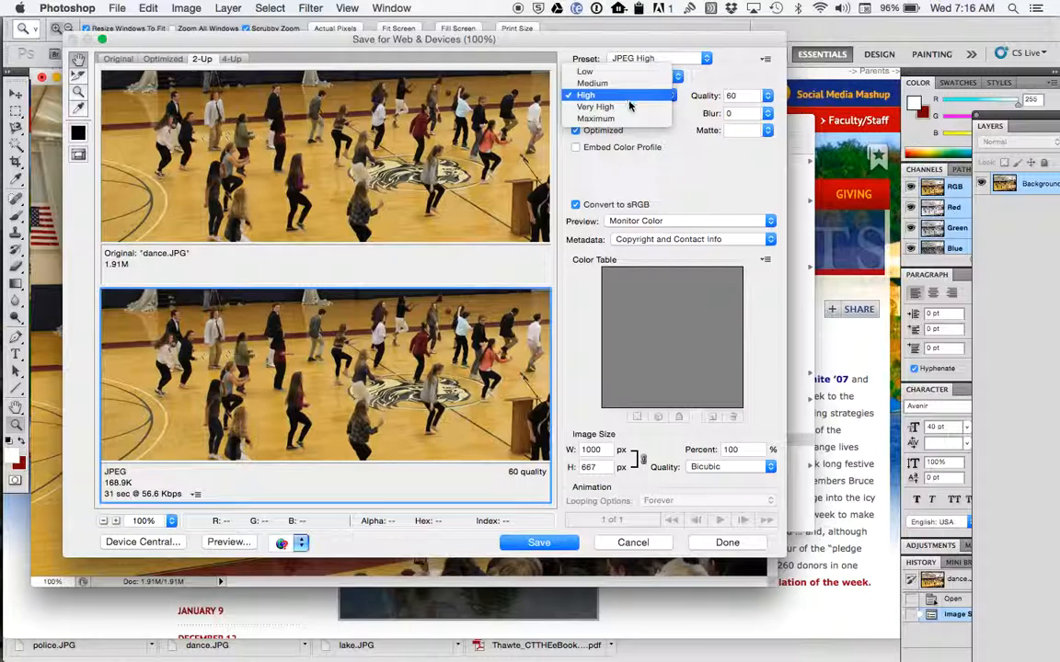
- Set the optimized JPEG to Very High quality (80, about 287K) and start saving it
click(597, 105)
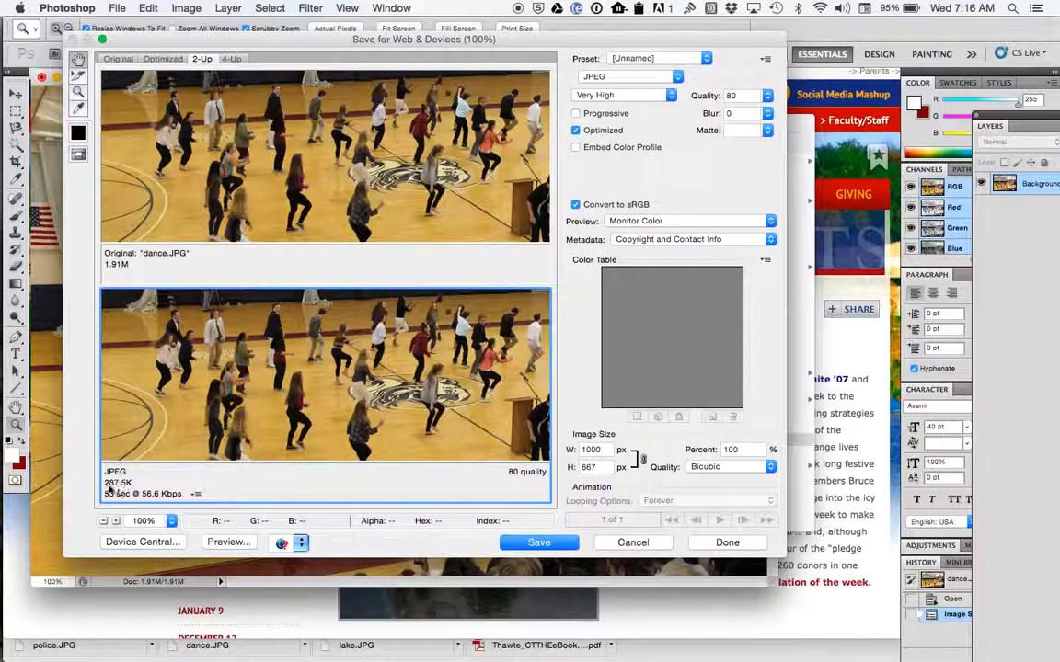
mouse_move(247, 443)
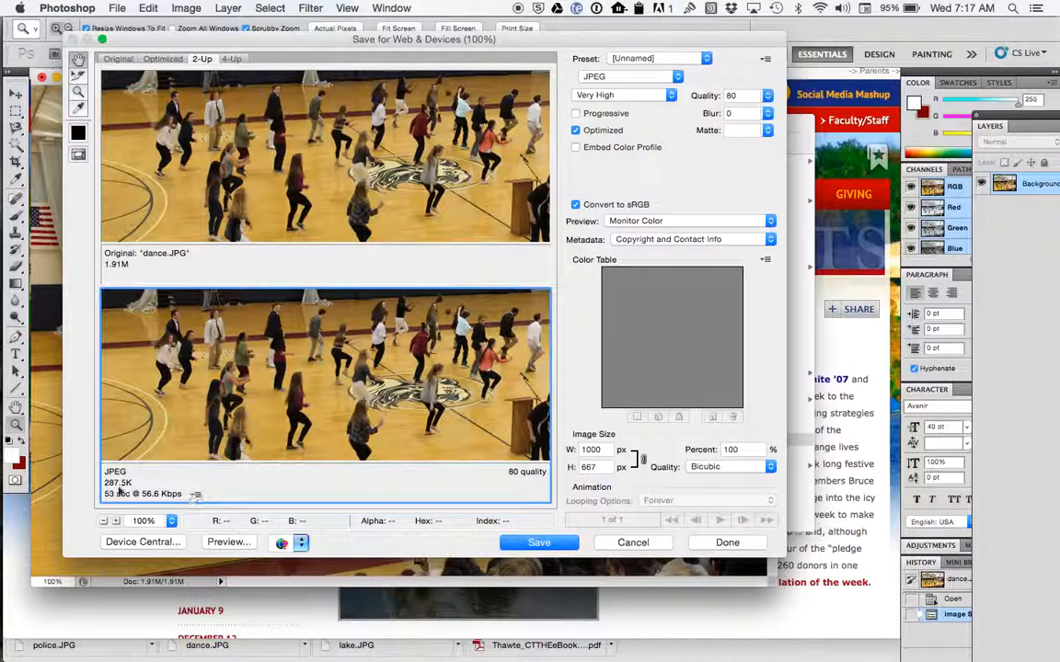
click(537, 541)
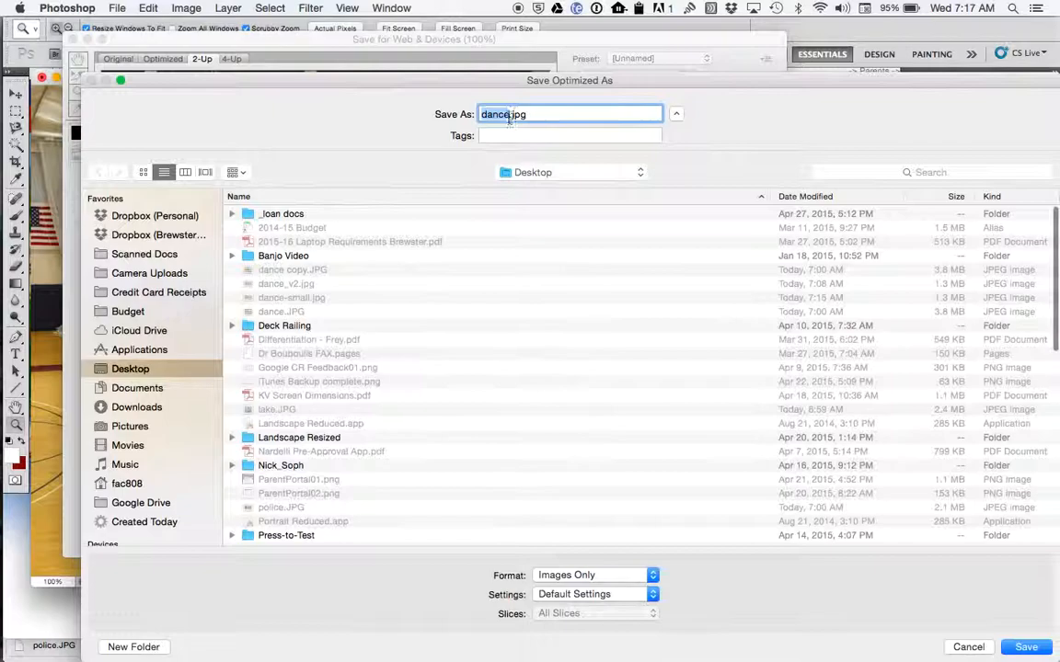
- Save the optimized 1000-pixel dance.jpg to the Desktop
click(1027, 648)
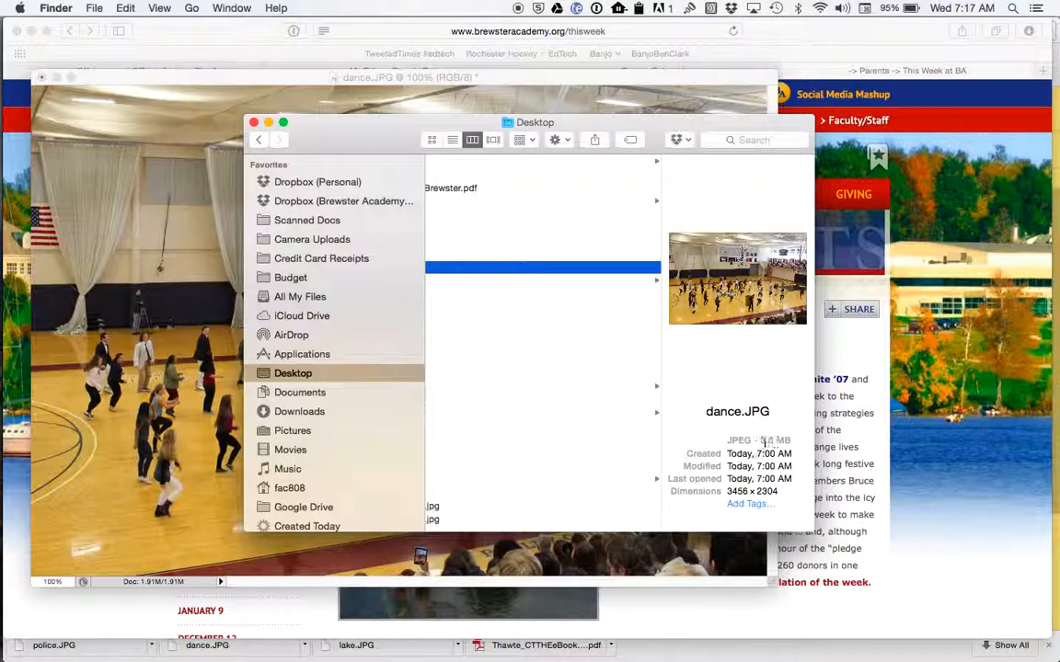
- Select dance-small.jpg on the Desktop to compare it with dance-smaller.jpg and the original dance.JPG
click(452, 140)
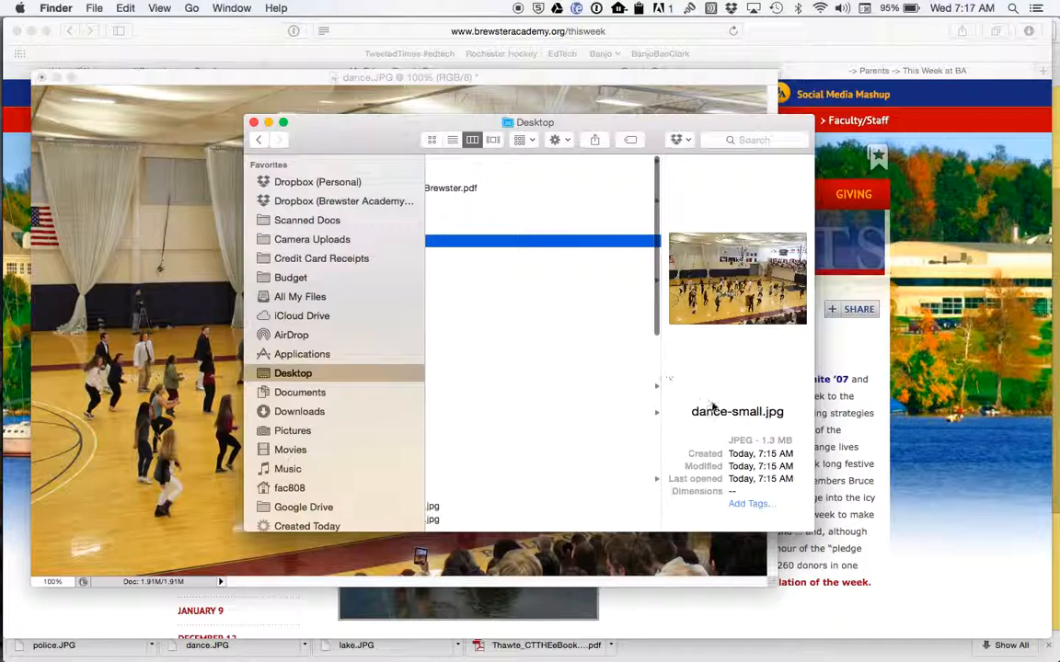
click(471, 140)
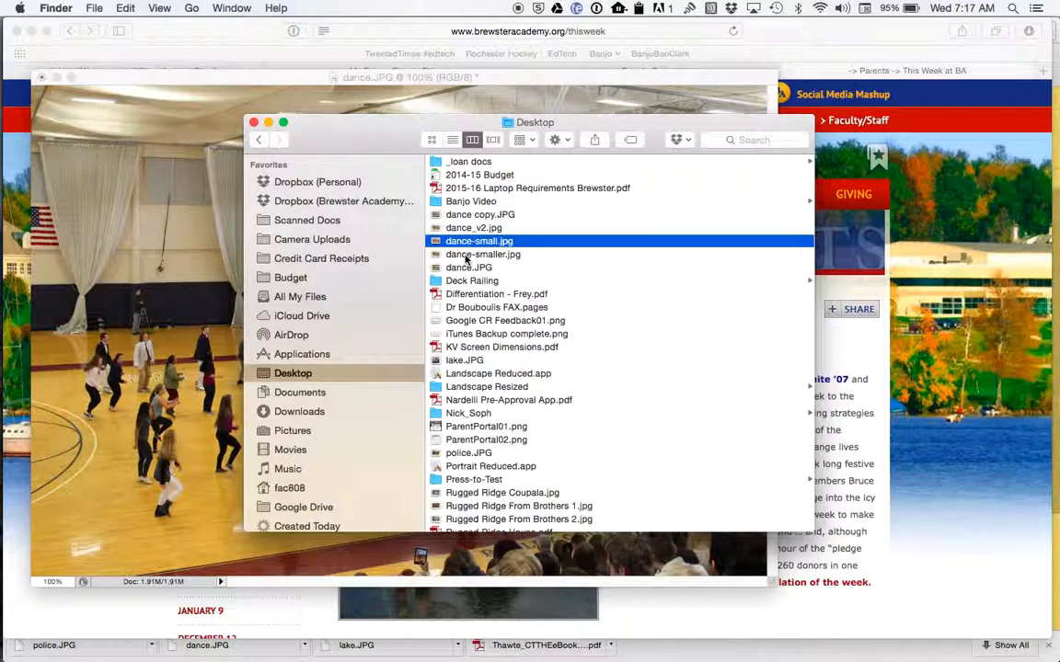
click(482, 254)
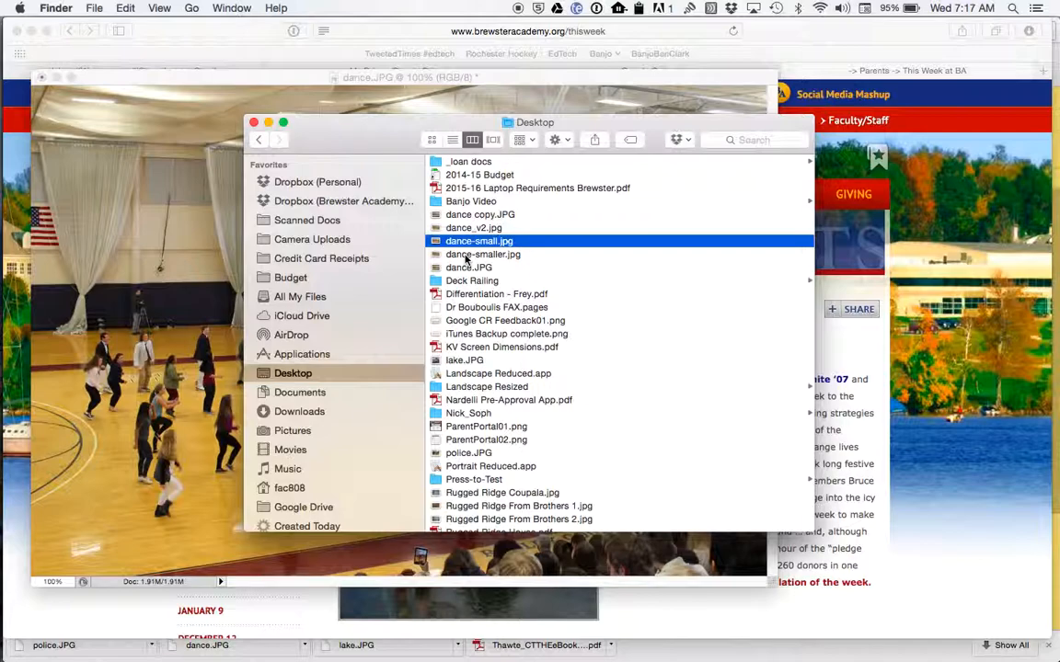